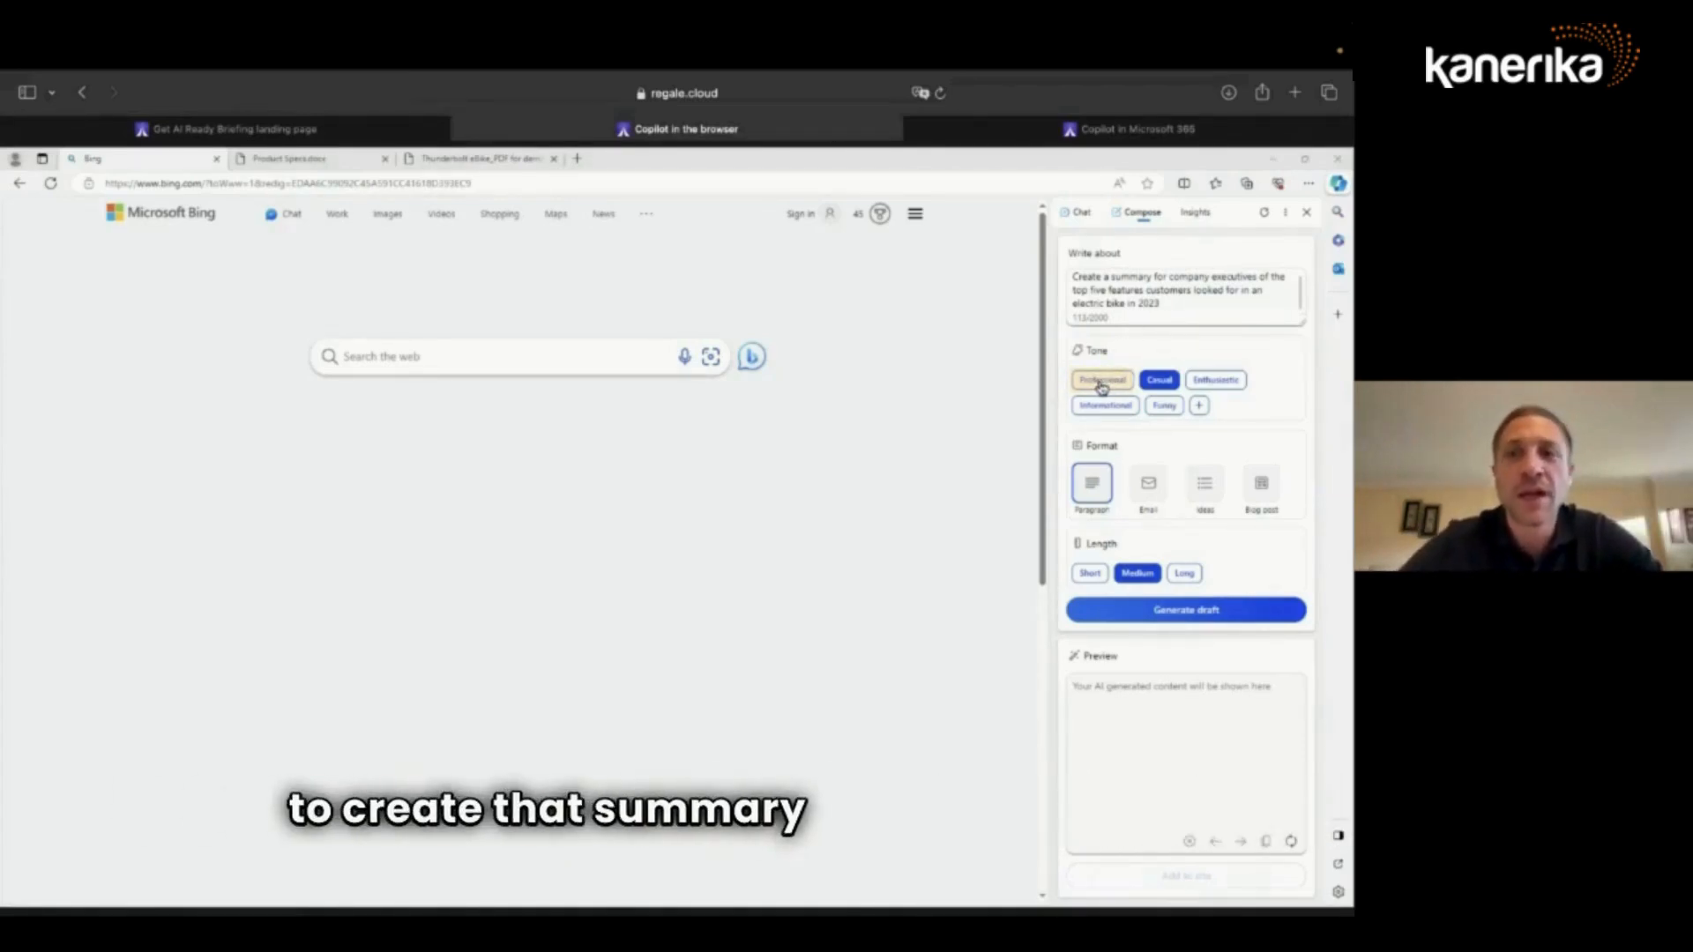
Generate a short Professional-tone Email draft summarizing the top e-bike features customers wanted
{"action": "left_click", "coordinate": [1100, 379]}
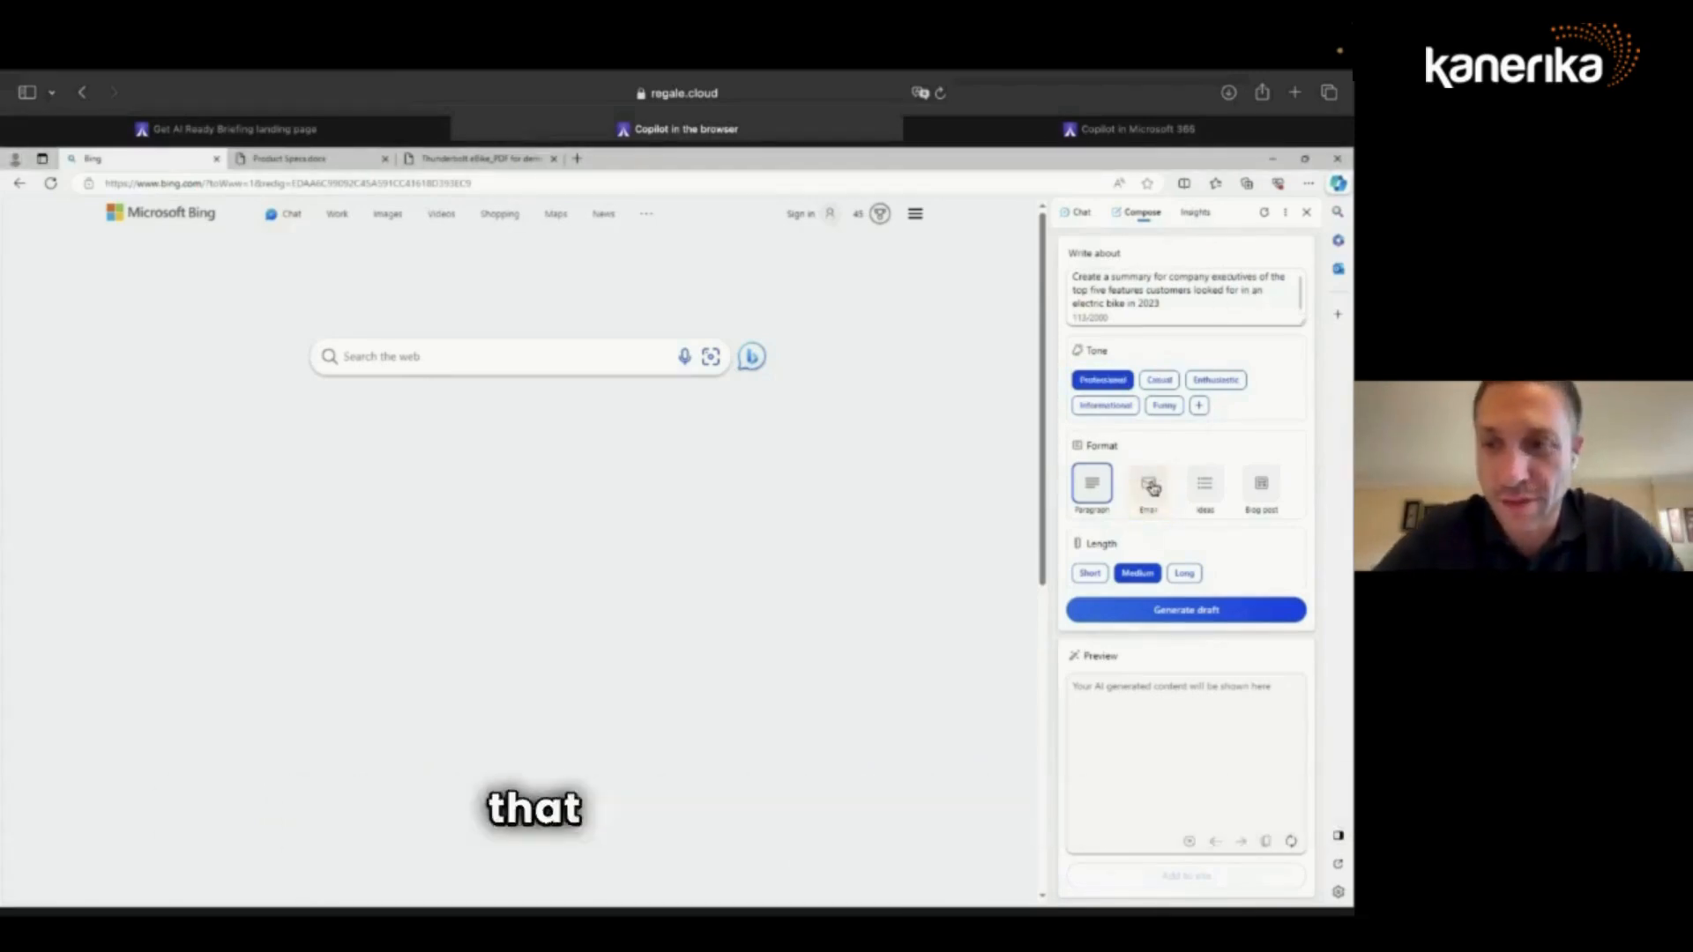
{"action": "left_click", "coordinate": [1148, 484]}
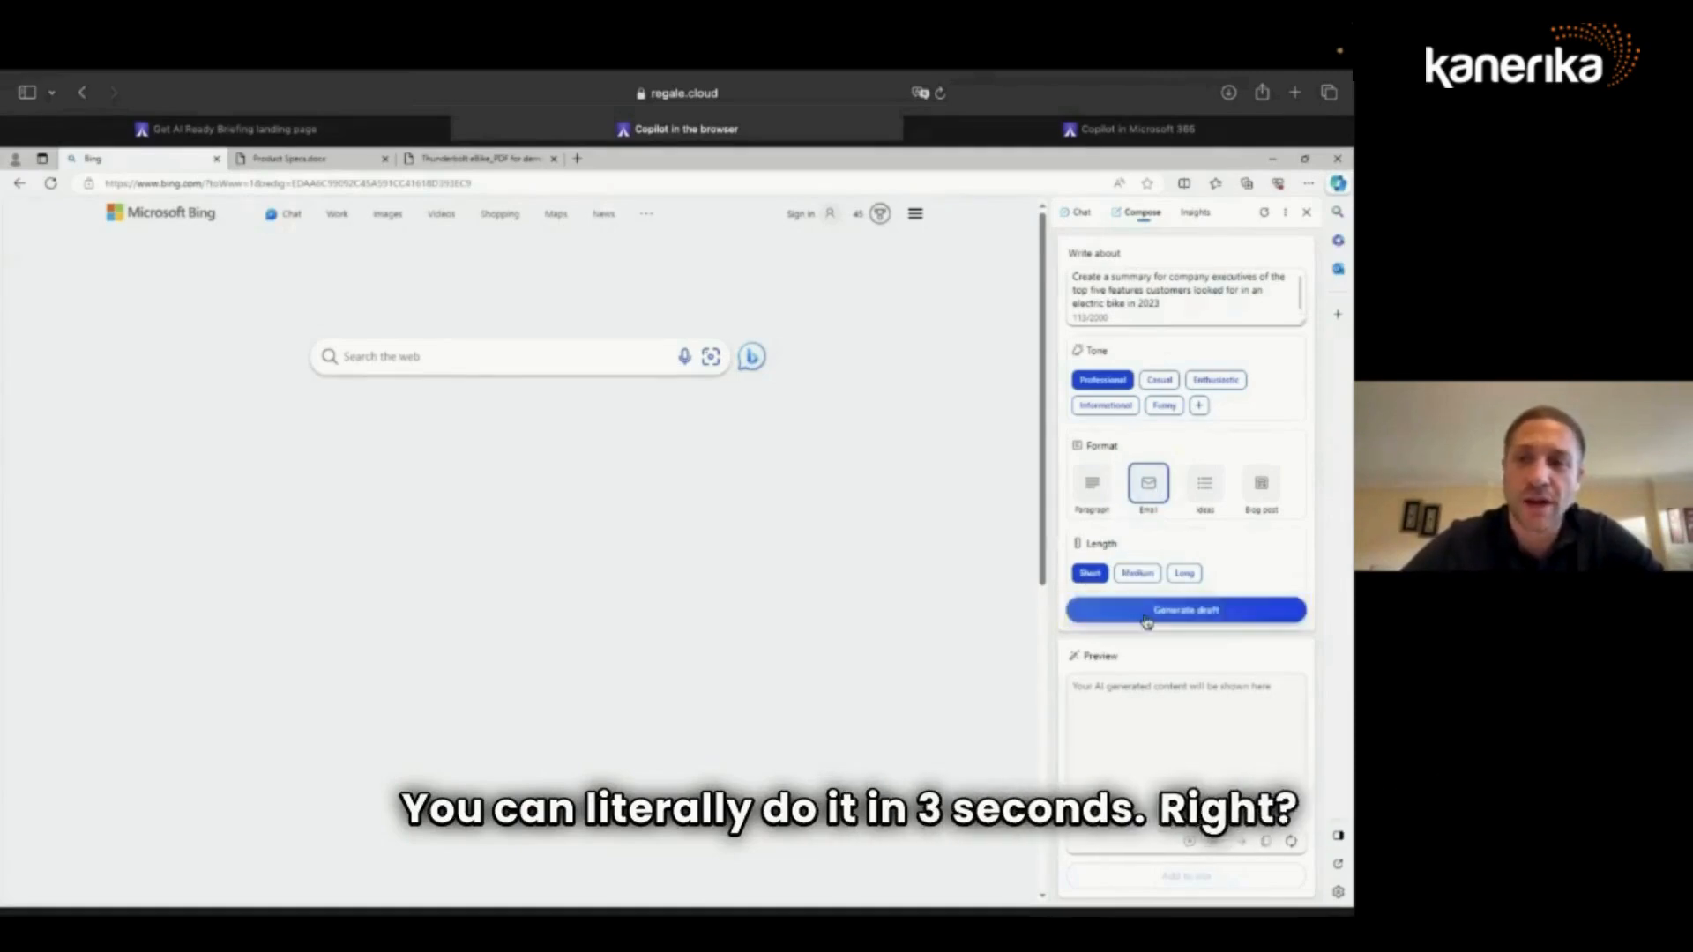
{"action": "left_click", "coordinate": [1185, 609]}
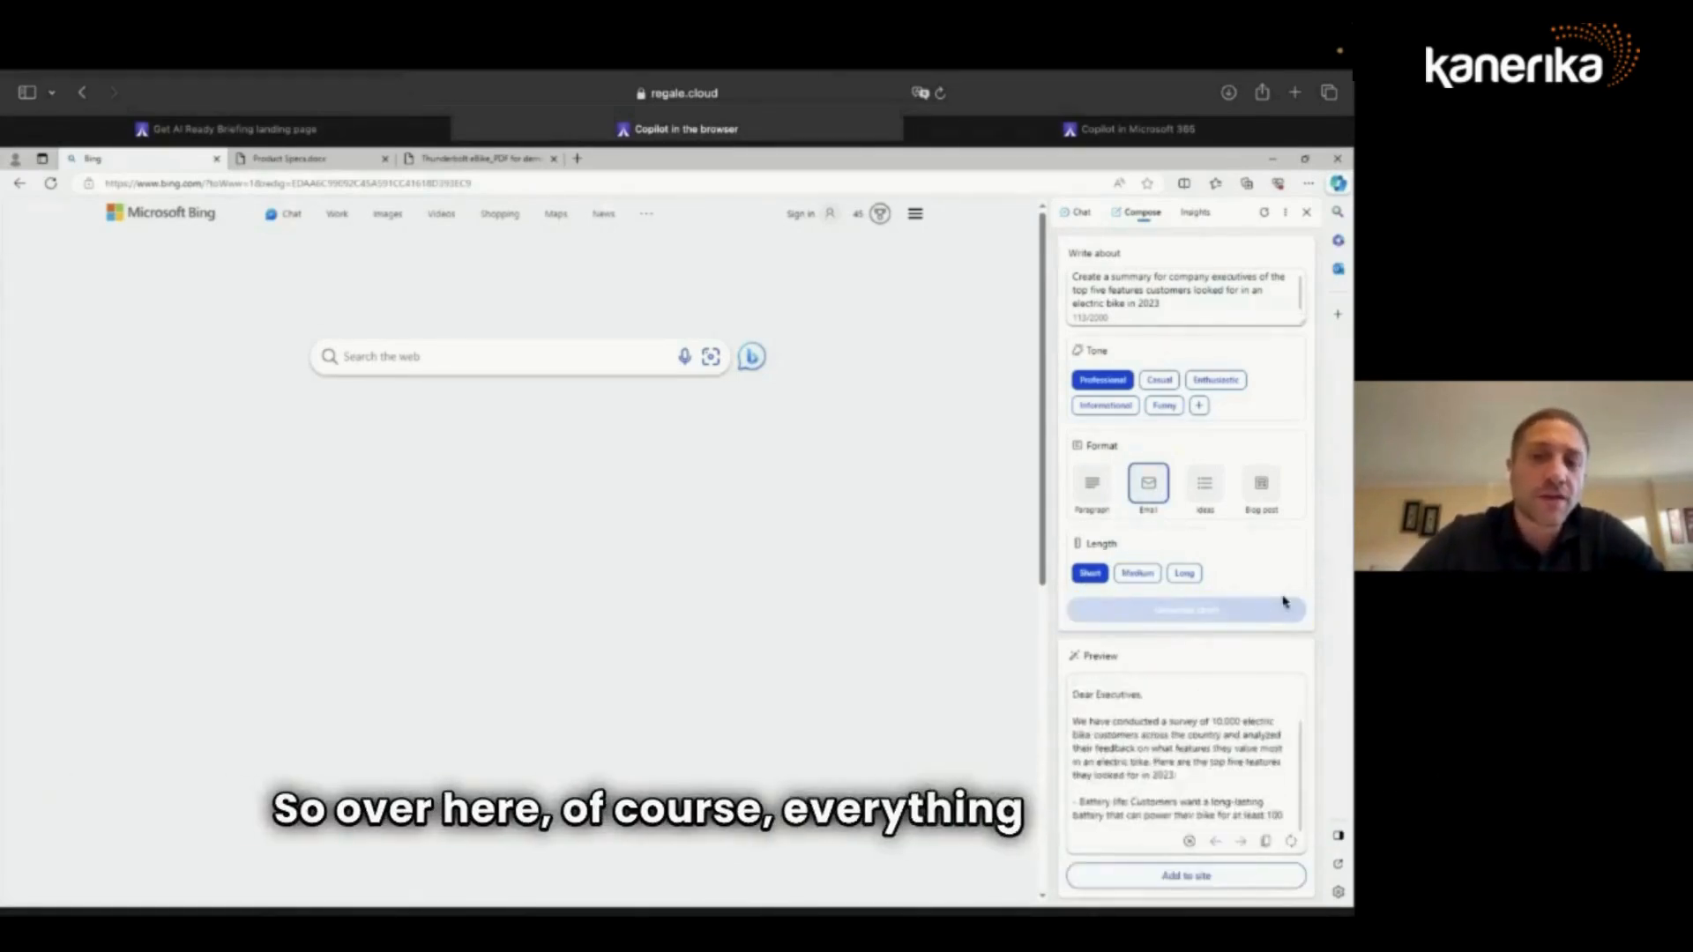